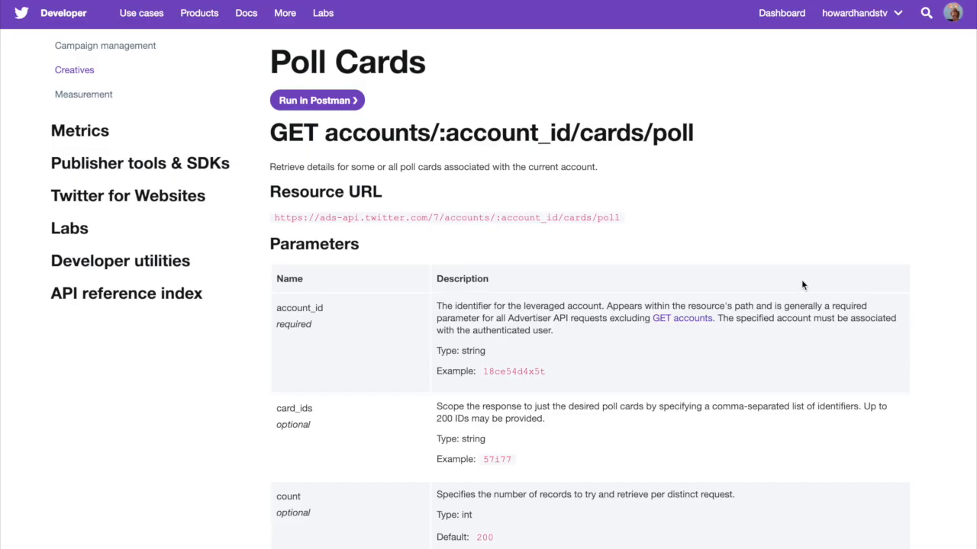
mouse_move(263, 65)
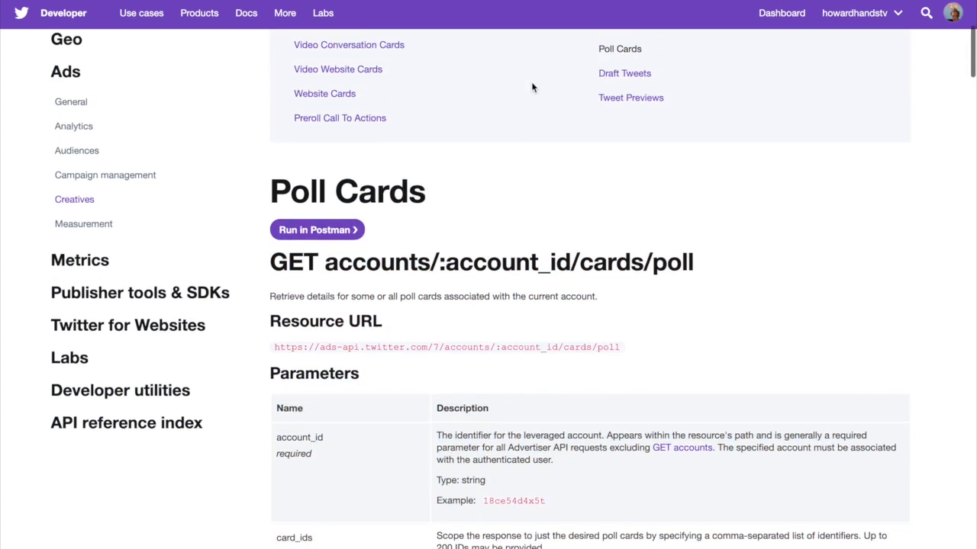
Scroll through the example Straw Poll, then return to the terminal's ascending album score listing
scroll(up, 3)
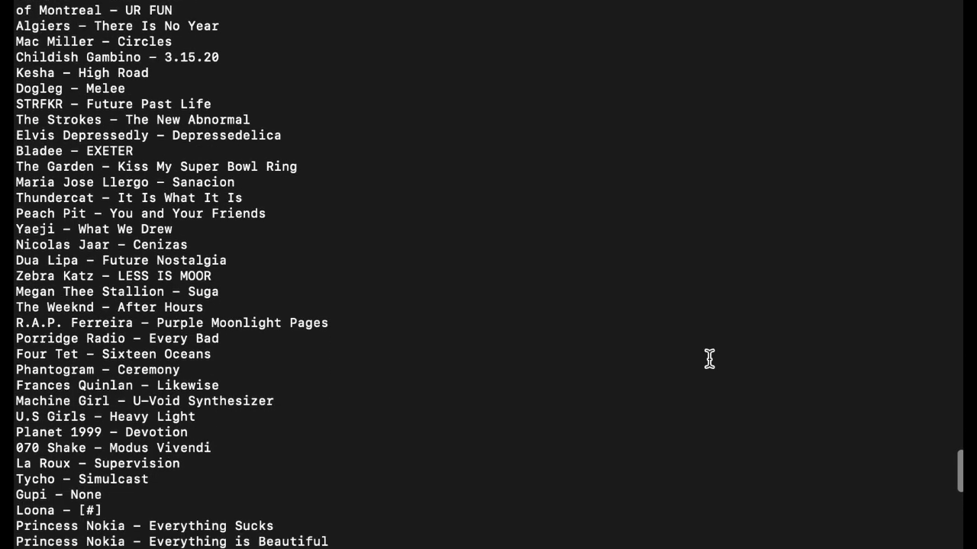
scroll(down, 3)
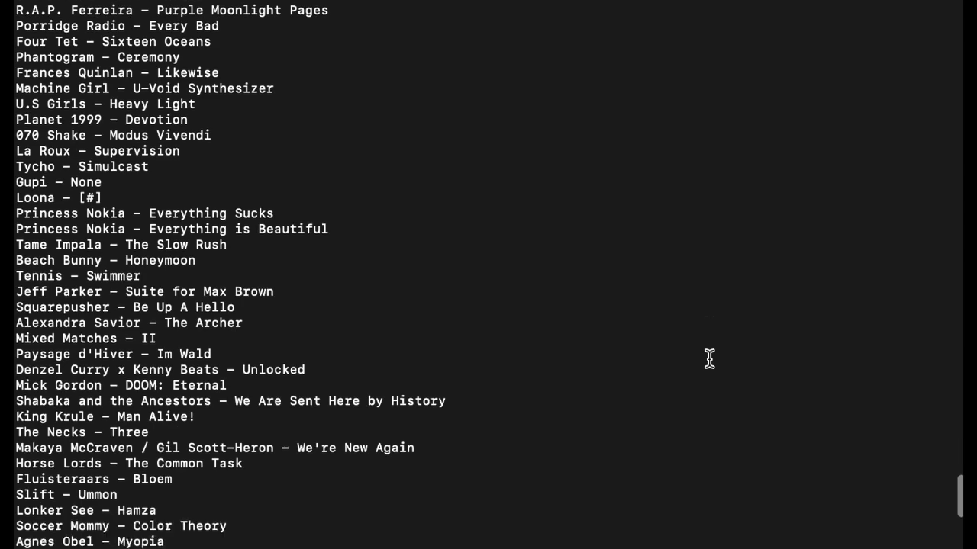
scroll(down, 3)
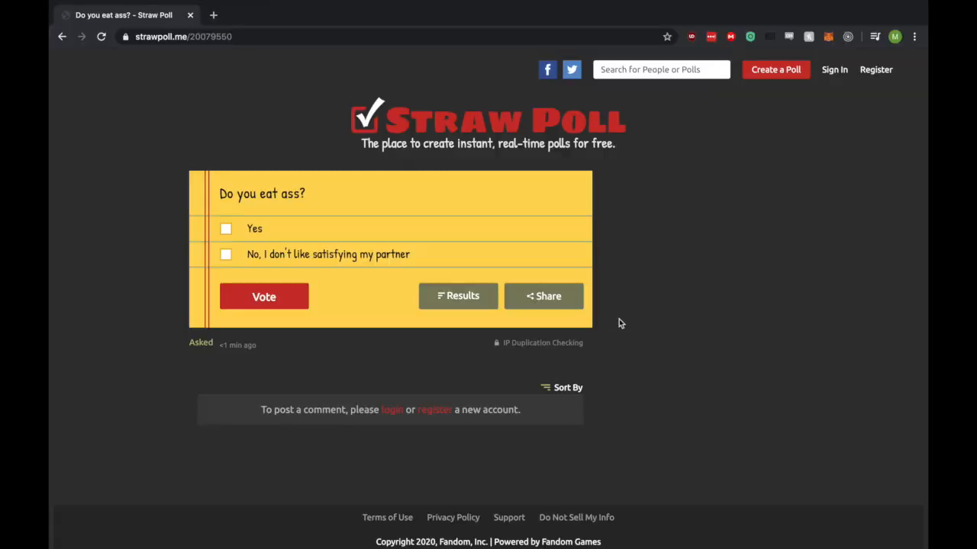
click(184, 37)
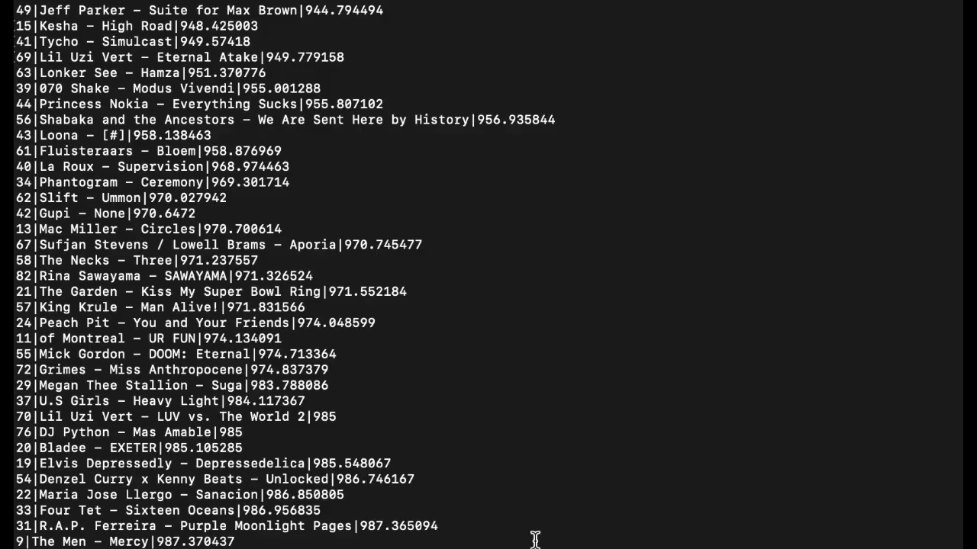
mouse_move(562, 378)
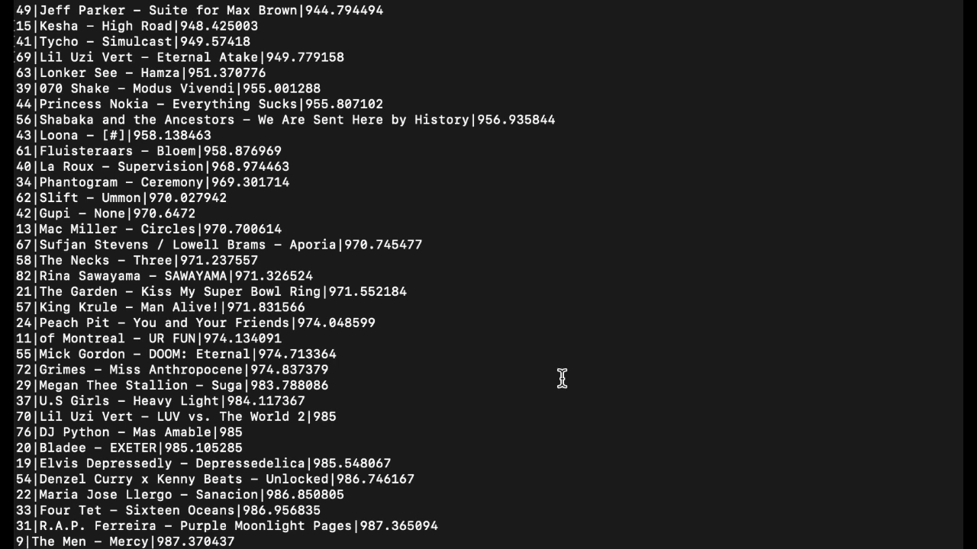
scroll(up, 3)
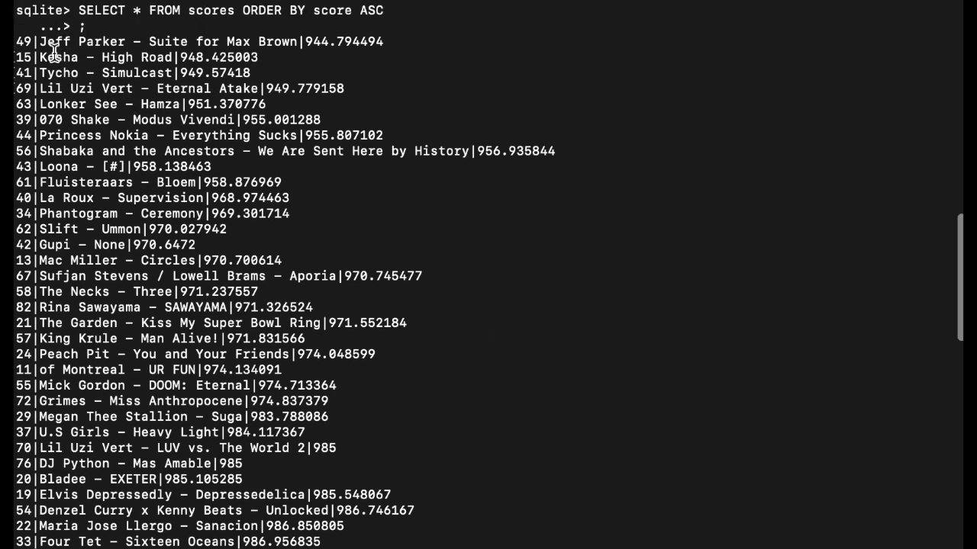
mouse_move(119, 38)
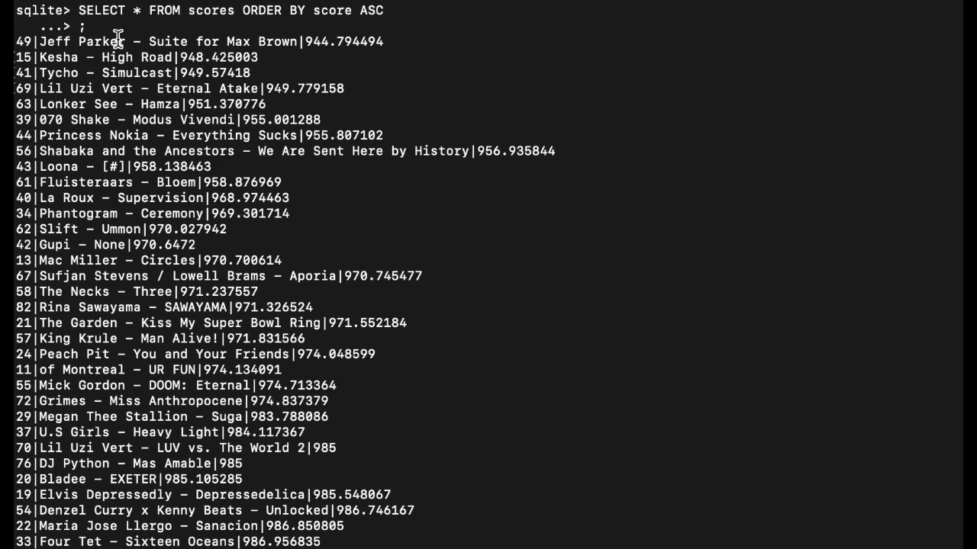
mouse_move(77, 69)
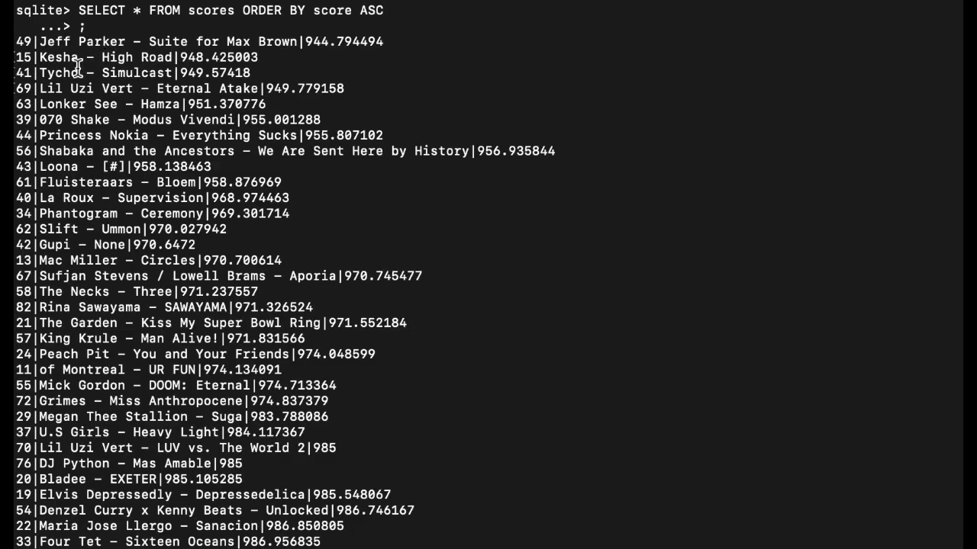
mouse_move(149, 110)
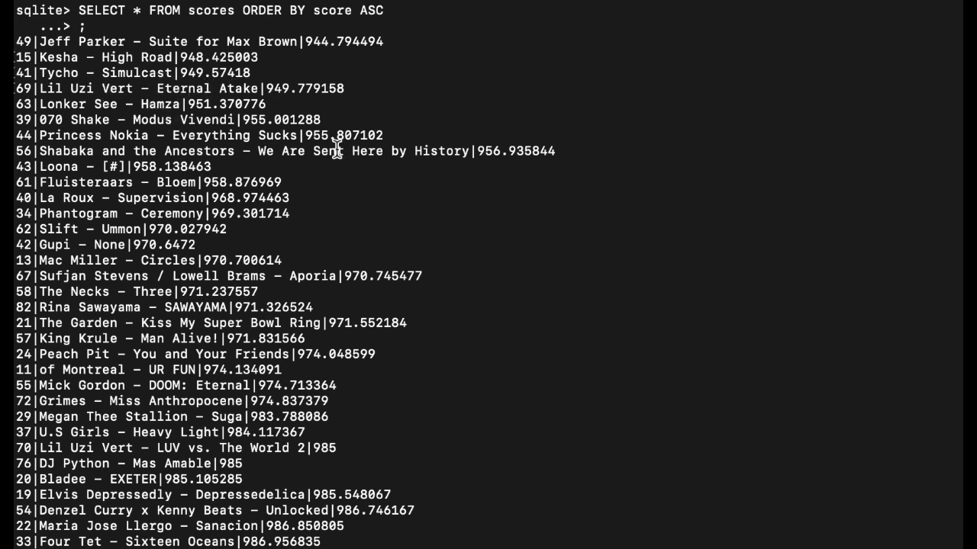
scroll(down, 3)
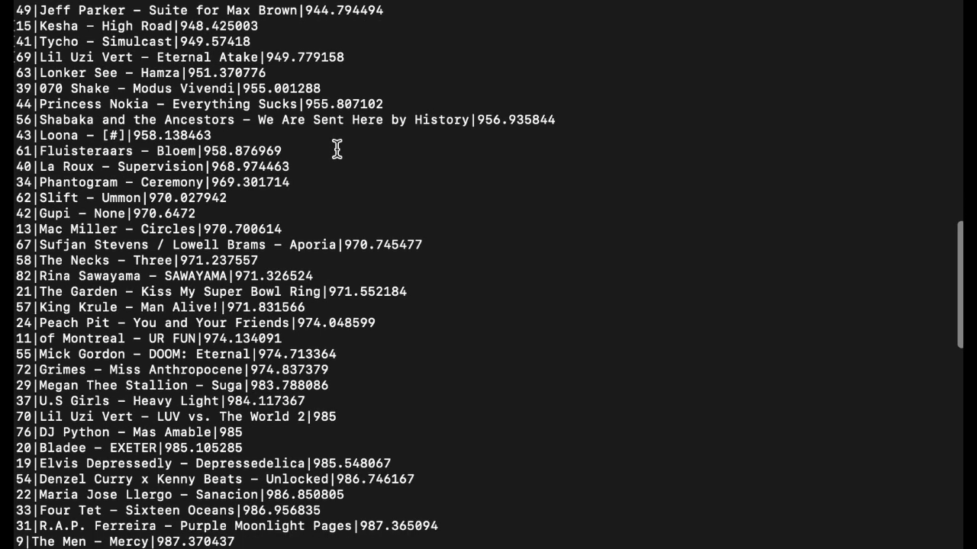
mouse_move(418, 177)
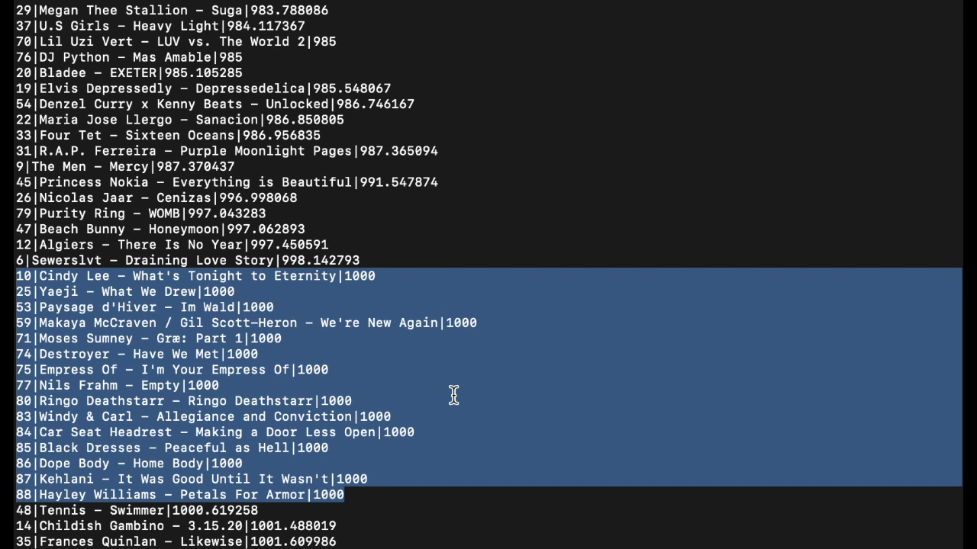
scroll(down, 3)
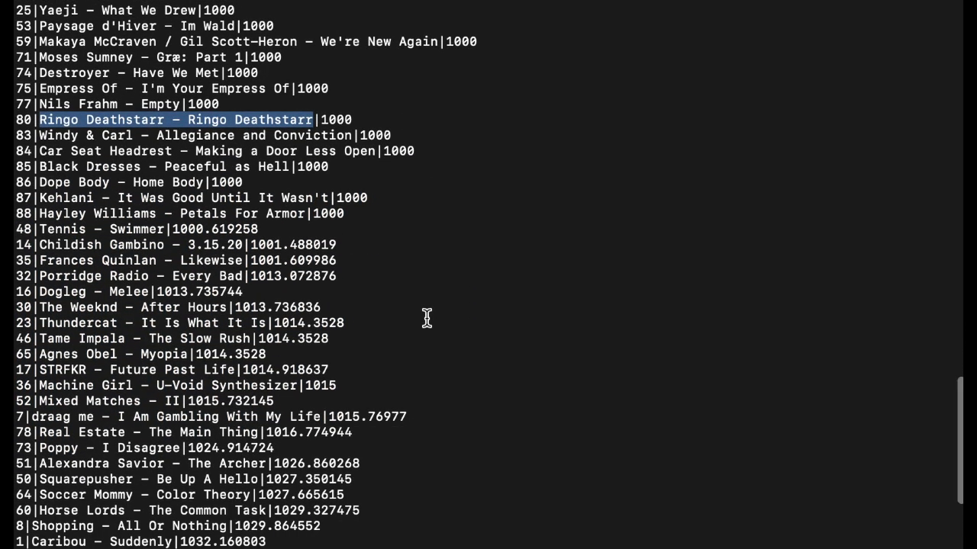
mouse_move(366, 344)
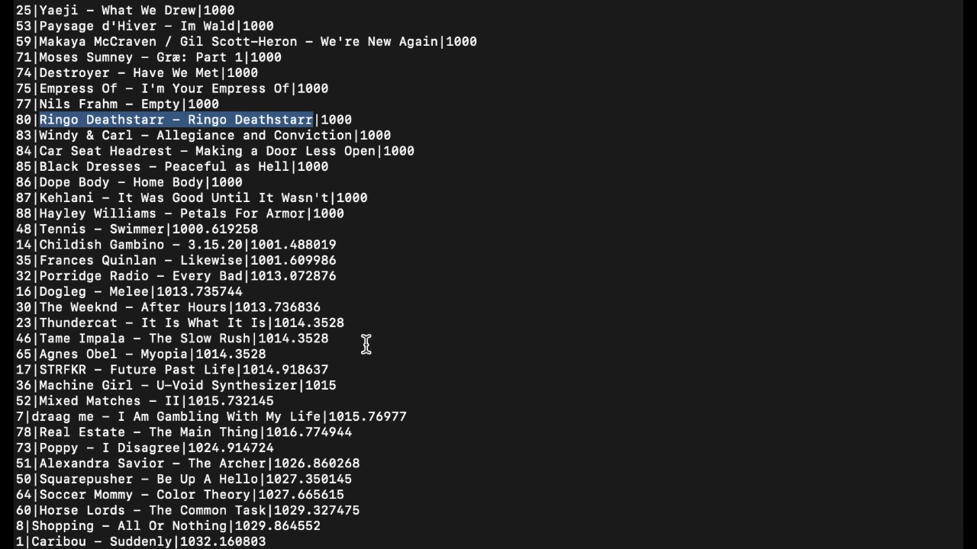
scroll(down, 3)
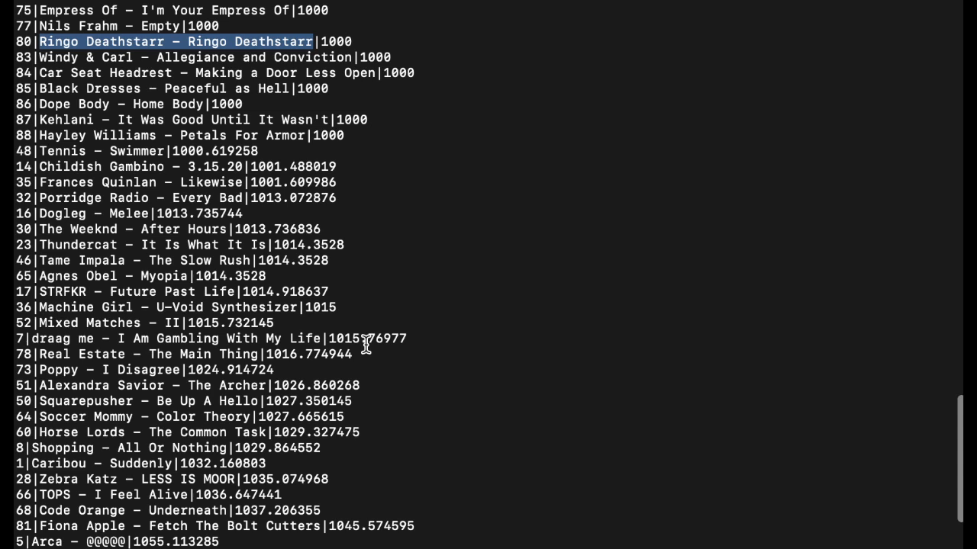
scroll(down, 3)
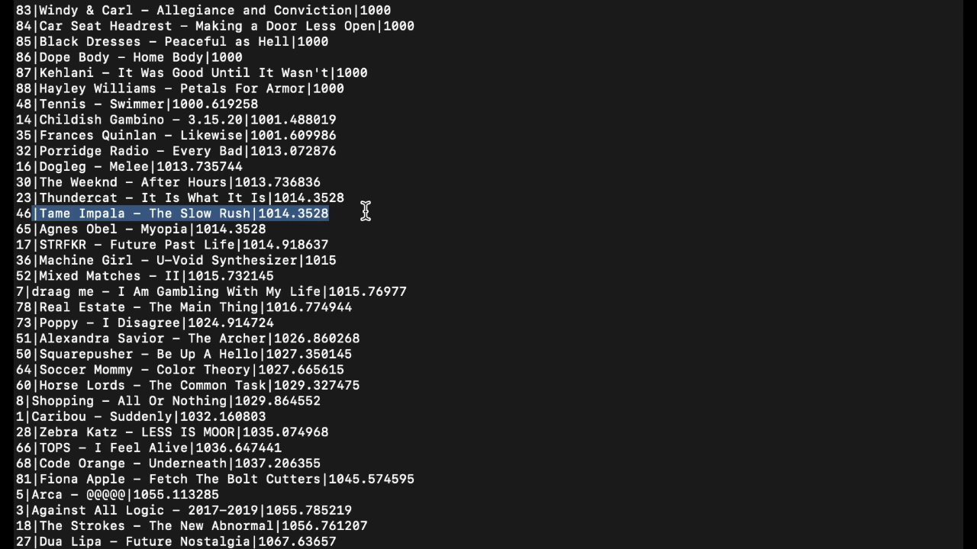
scroll(down, 3)
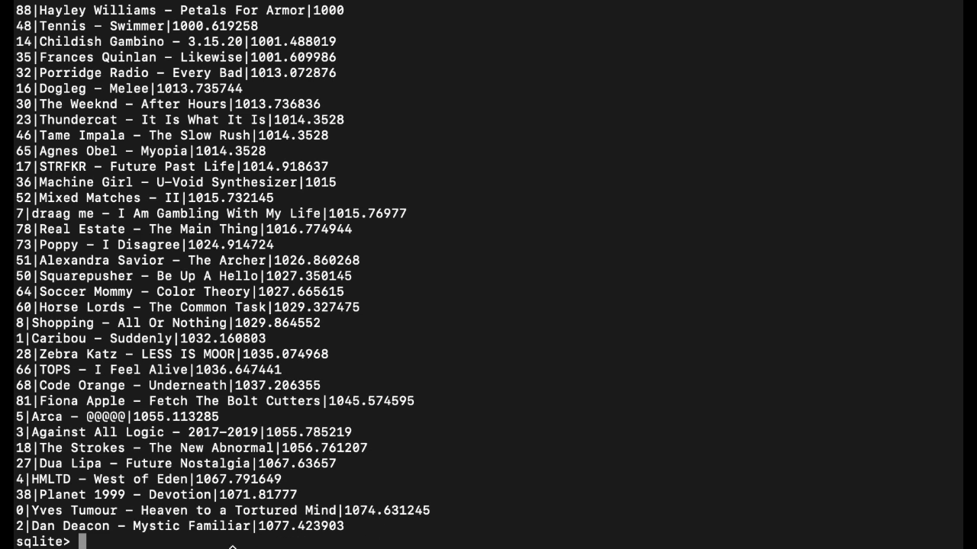
mouse_move(73, 495)
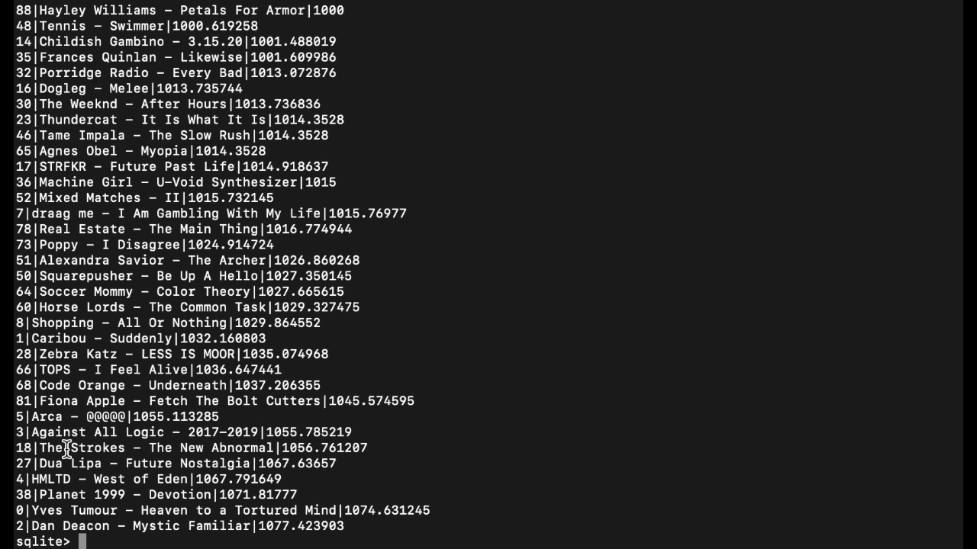
mouse_move(64, 415)
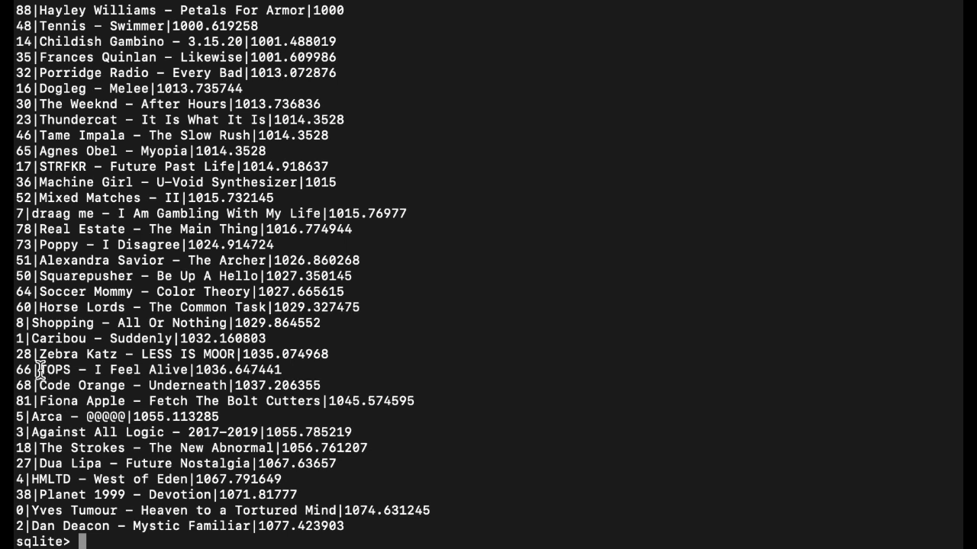
drag(39, 371, 281, 371)
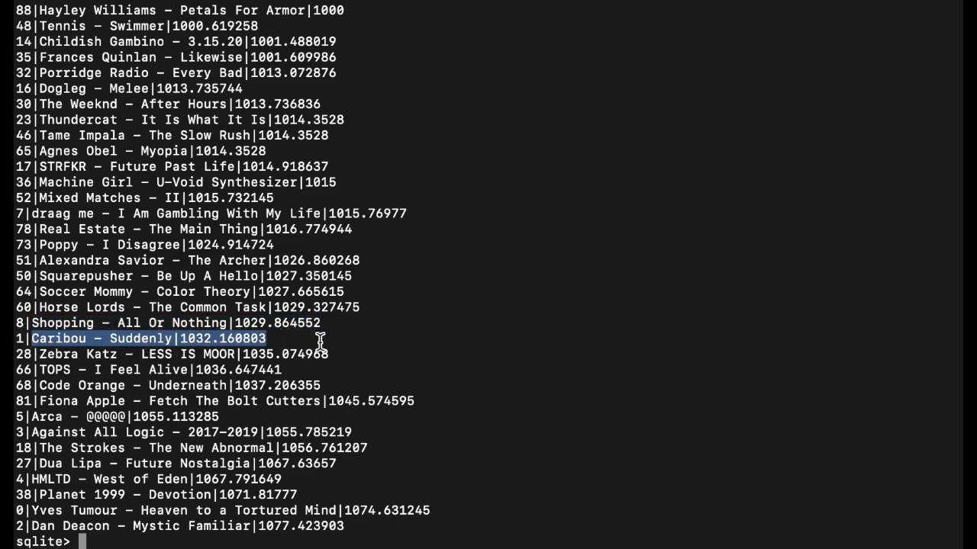
scroll(up, 3)
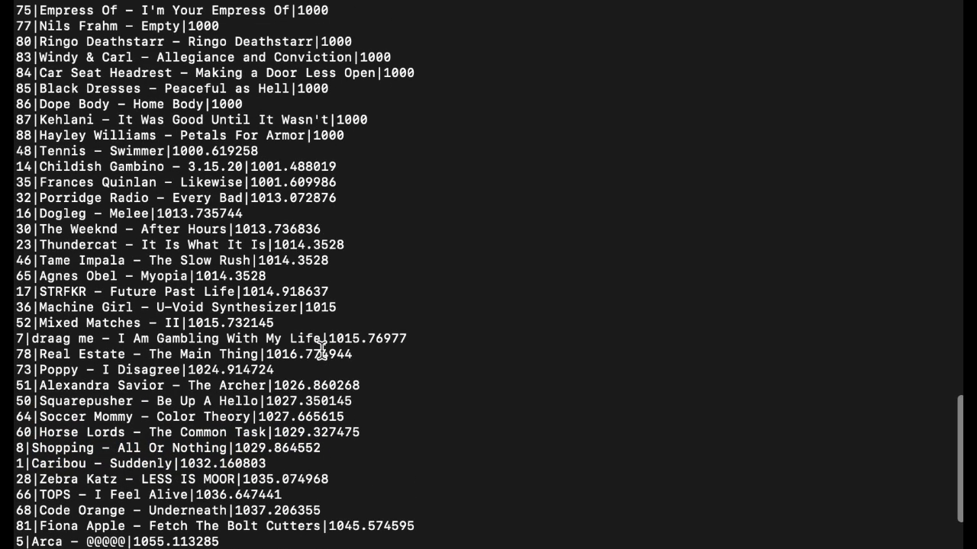